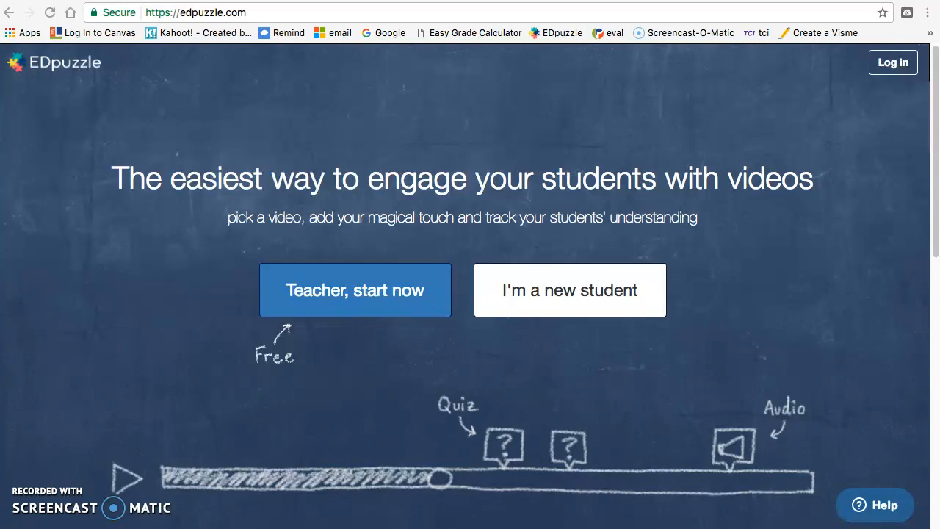
mouse_move(220, 18)
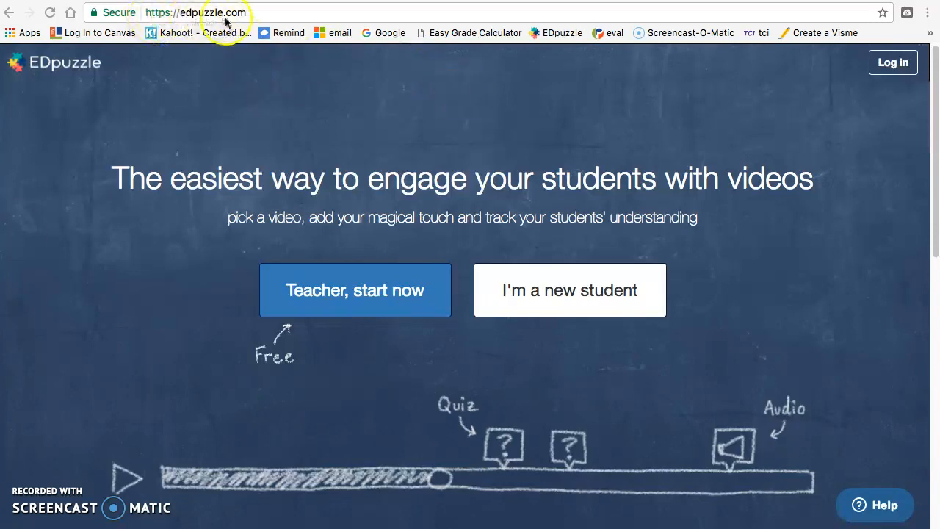
mouse_move(382, 179)
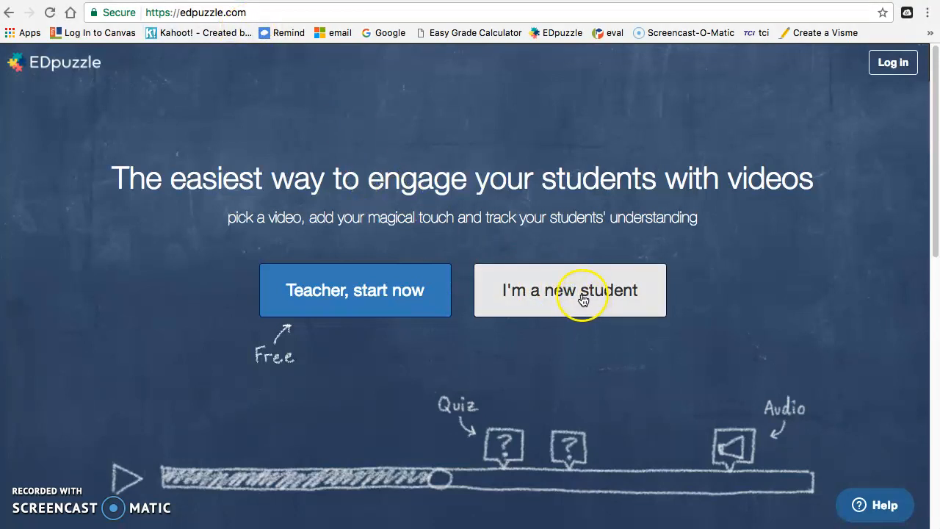
left_click(569, 289)
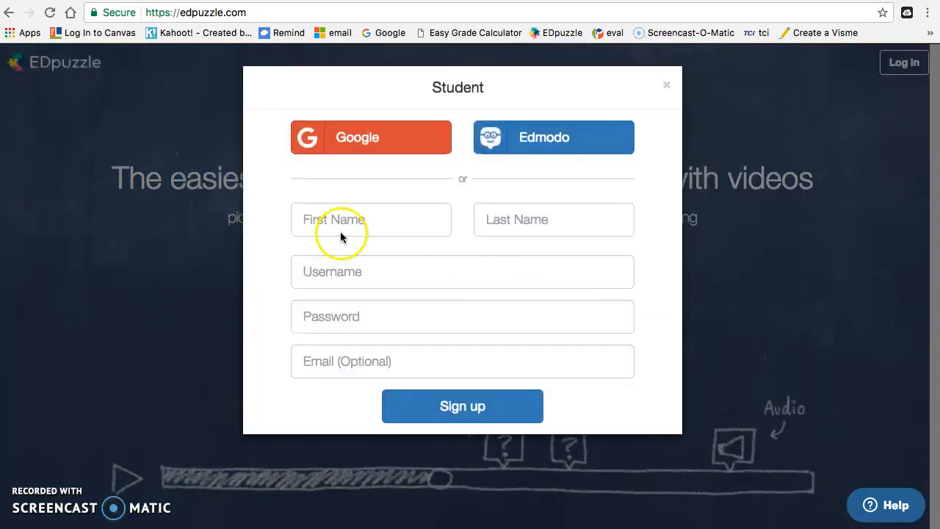
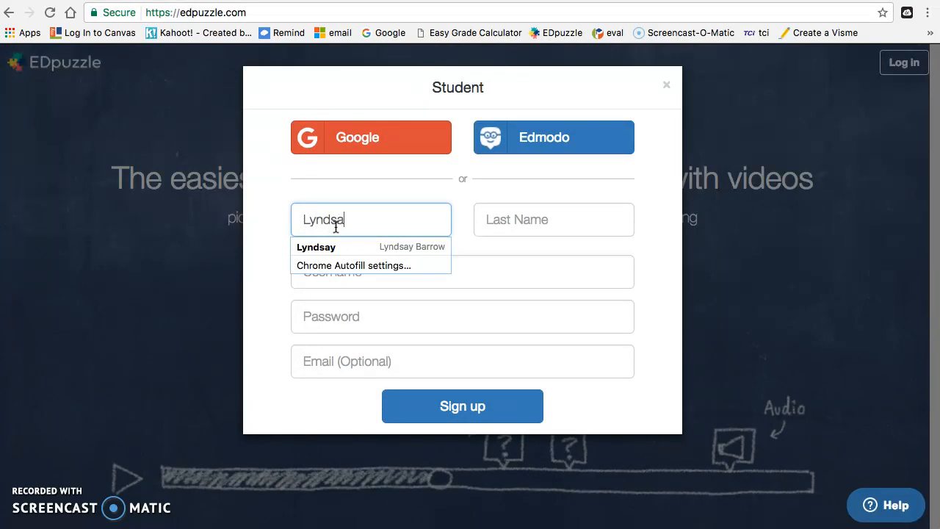
left_click(552, 219)
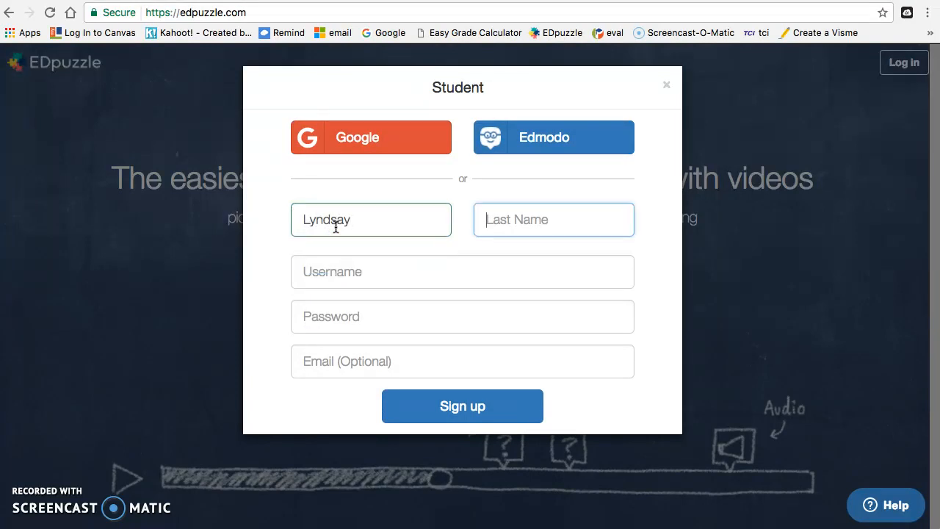
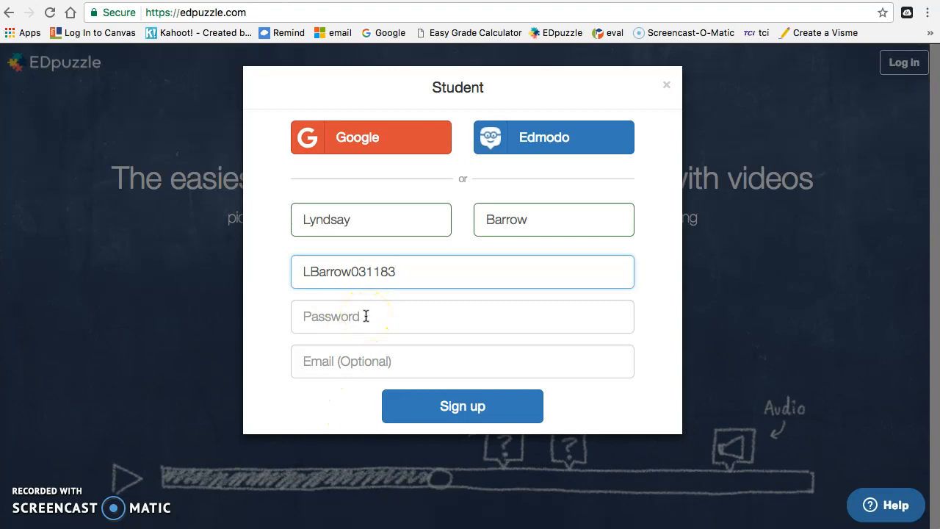
Step: Enter a password and submit the sign-up to create the account
left_click(461, 316)
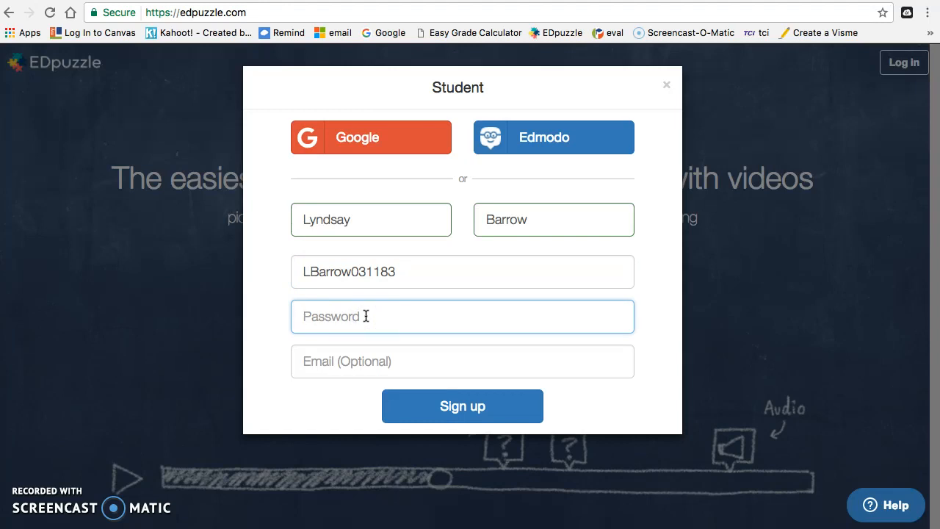
type("••")
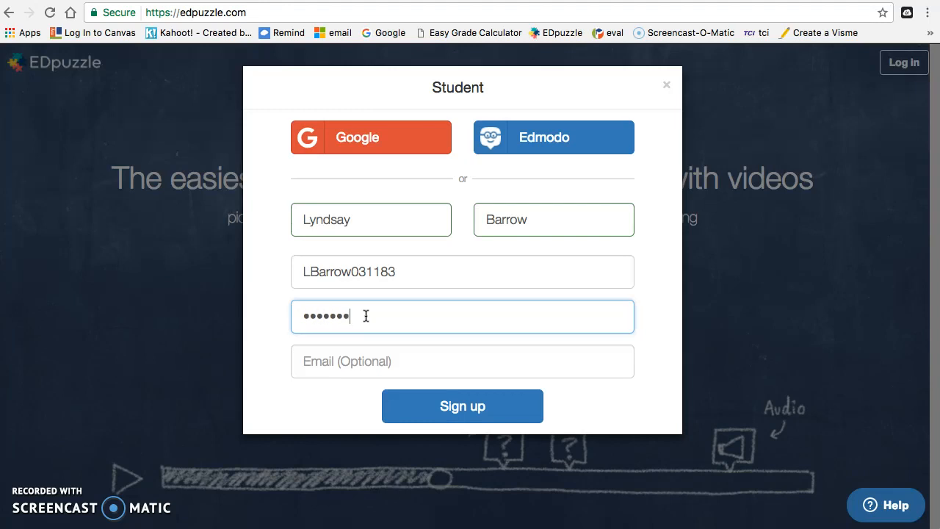
type("••")
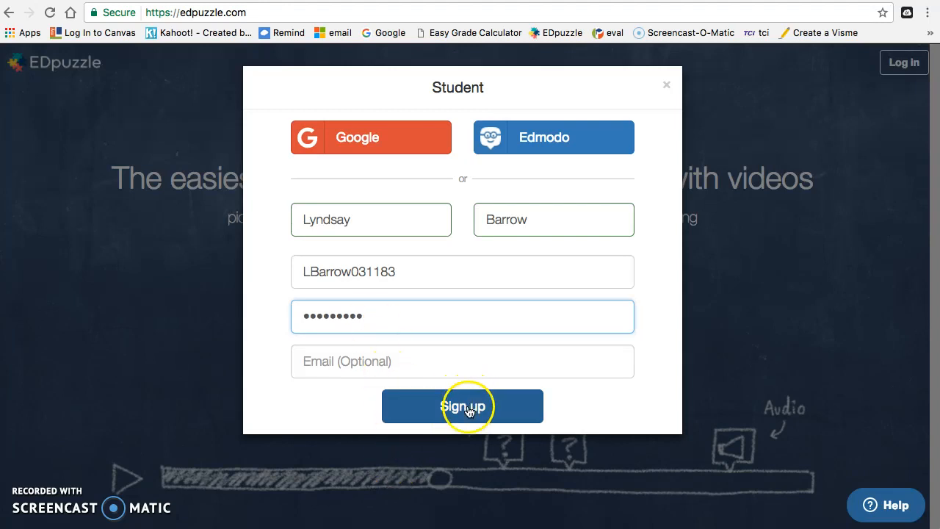
mouse_move(461, 405)
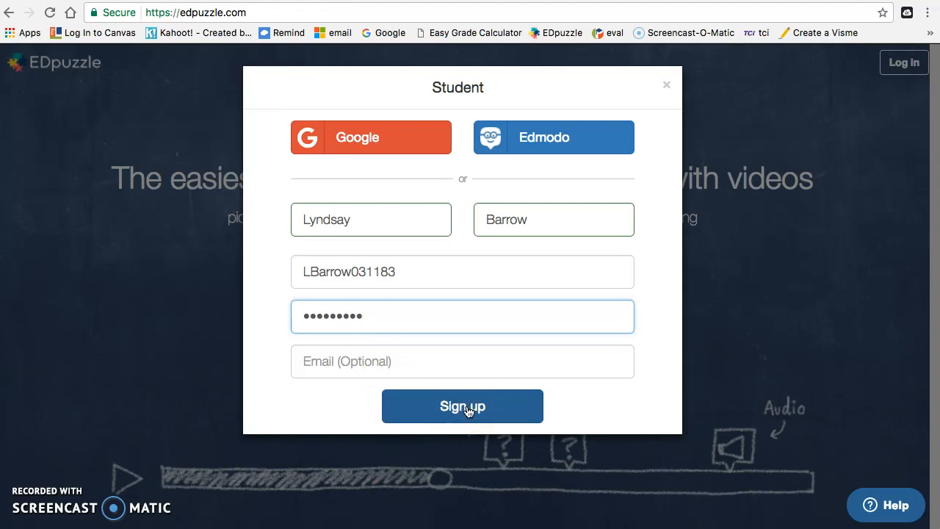
left_click(461, 405)
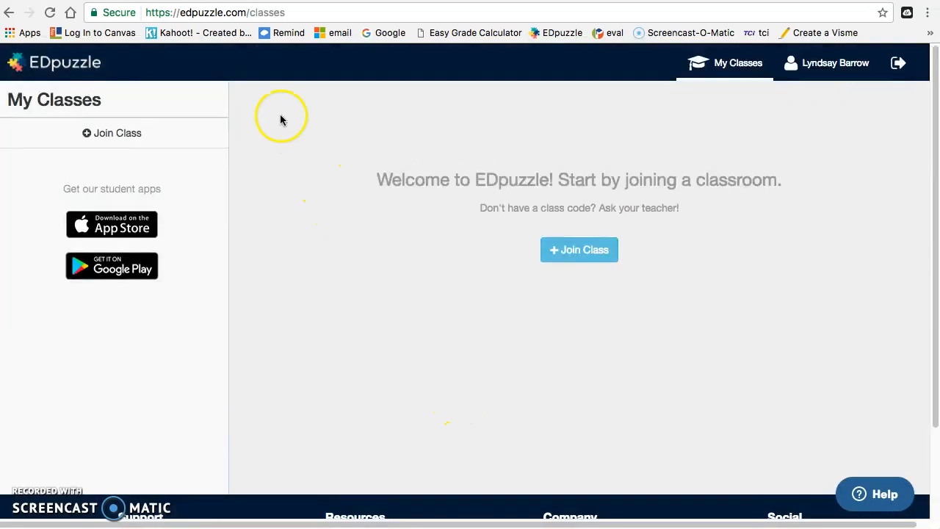
mouse_move(117, 132)
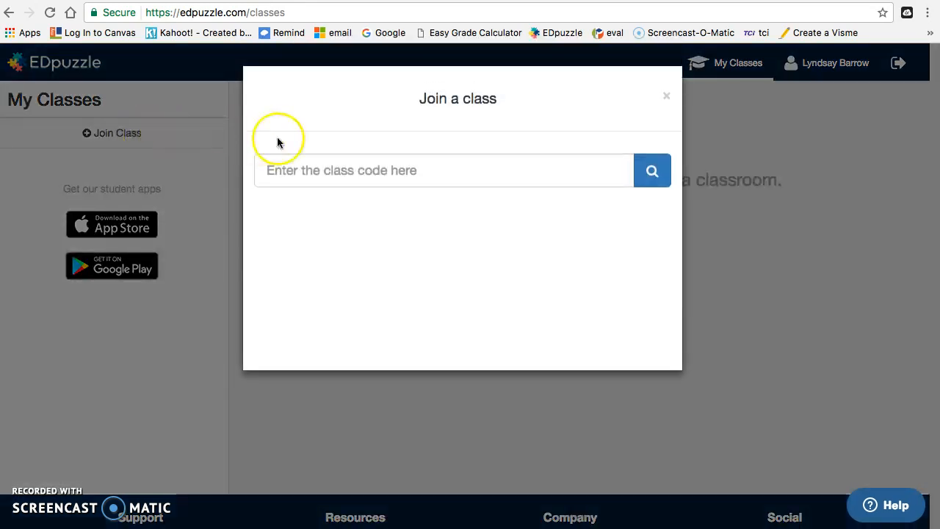
left_click(443, 170)
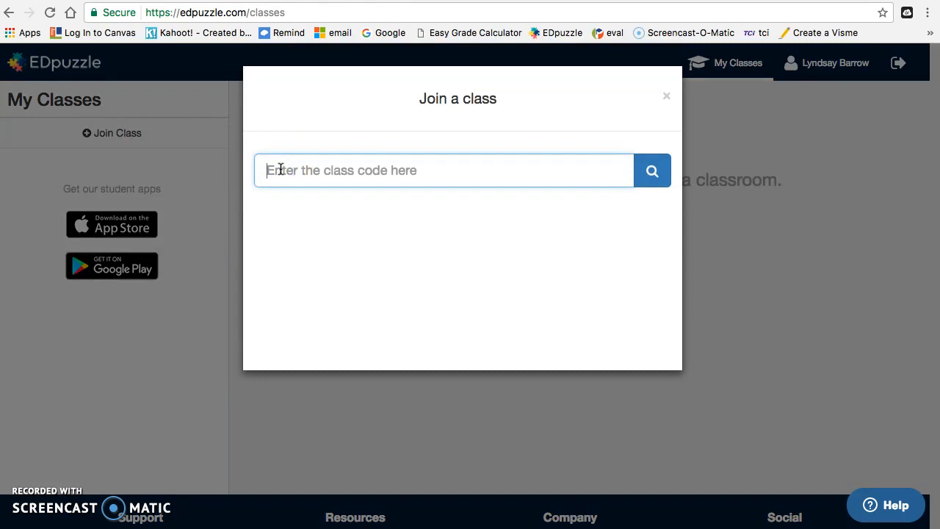
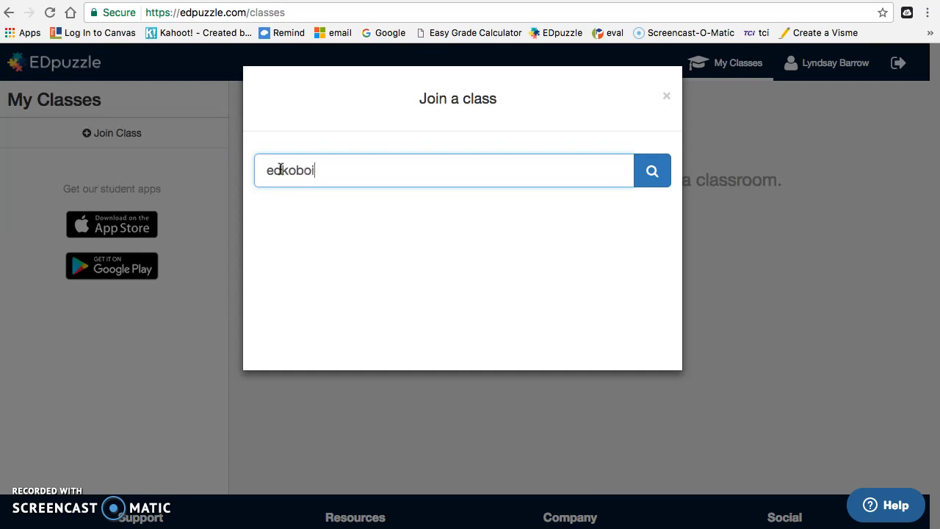
left_click(652, 170)
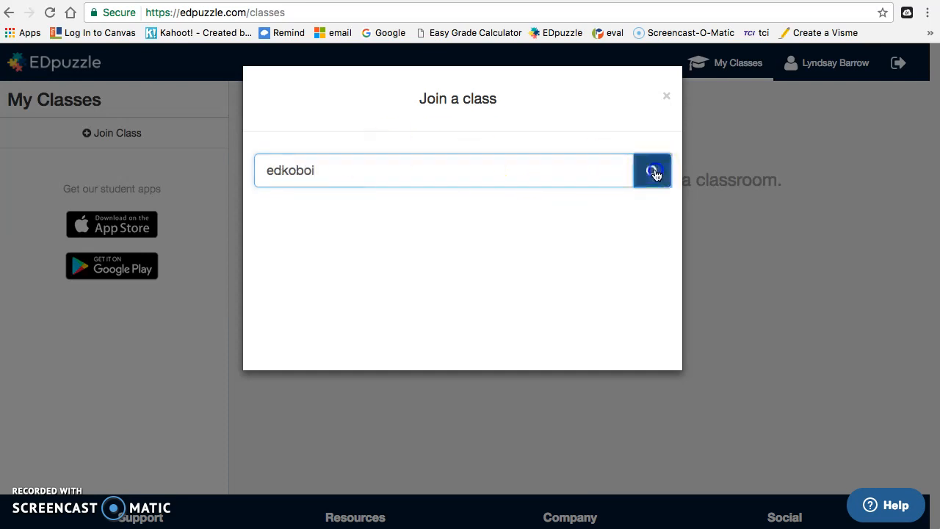
left_click(652, 171)
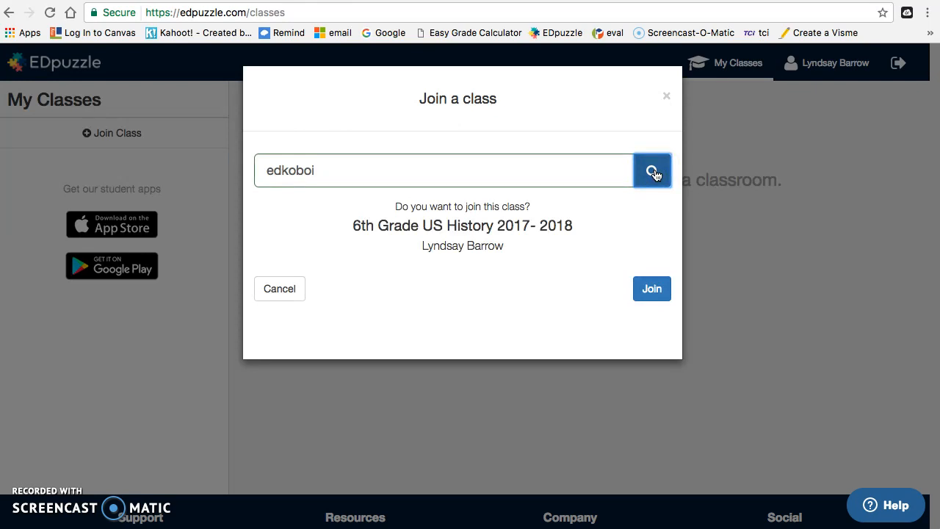
mouse_move(462, 227)
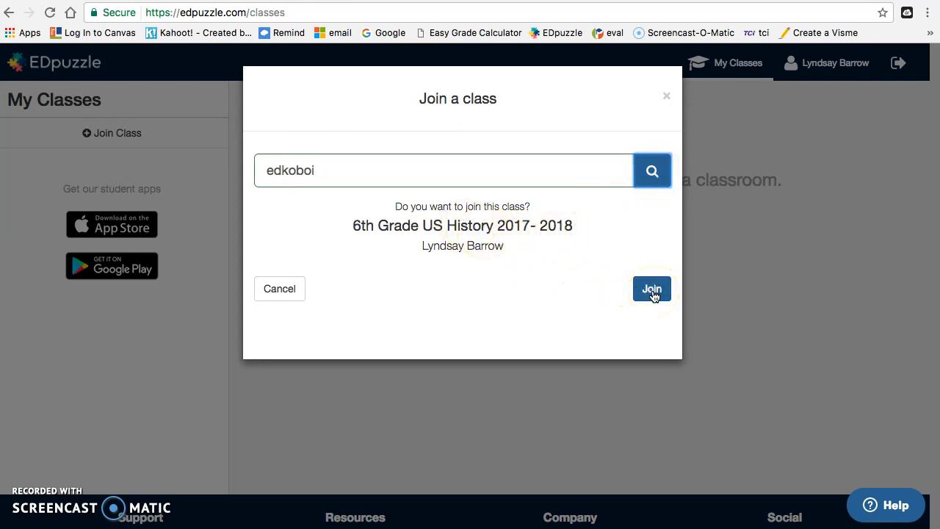
left_click(652, 288)
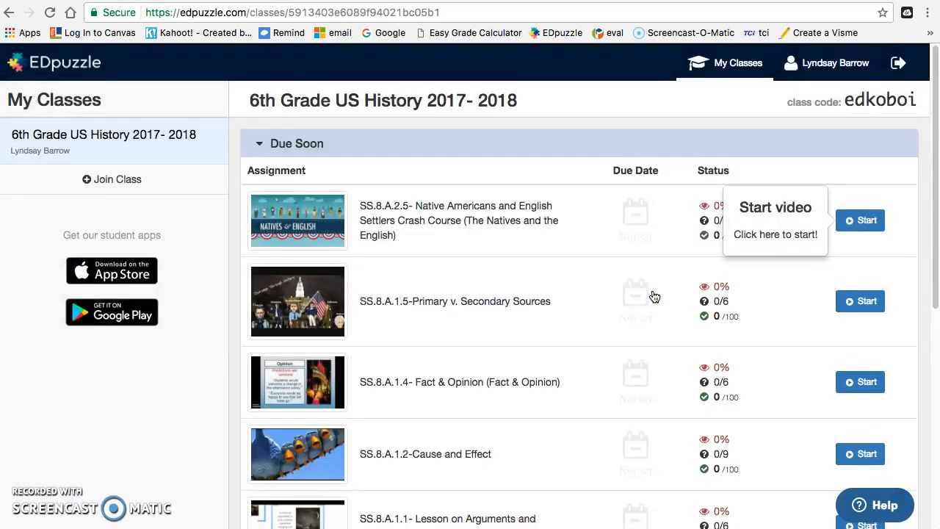
mouse_move(194, 215)
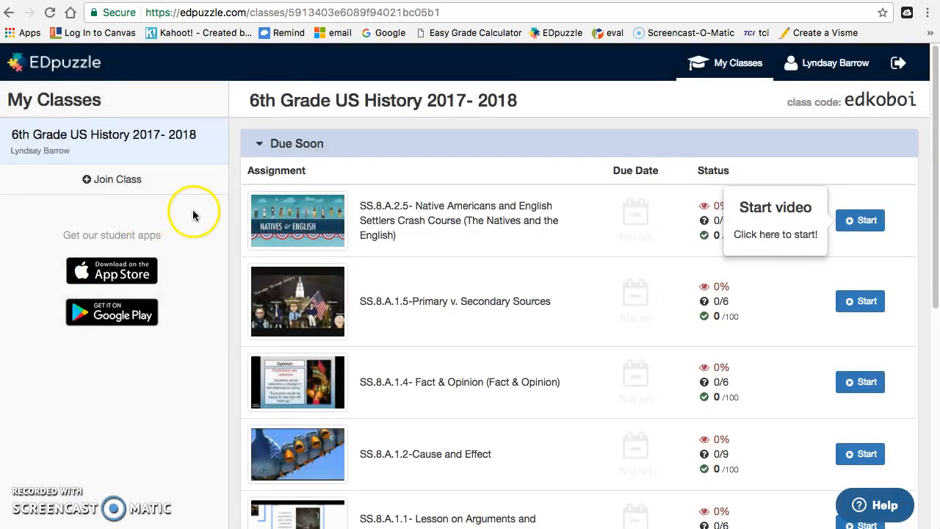
mouse_move(918, 110)
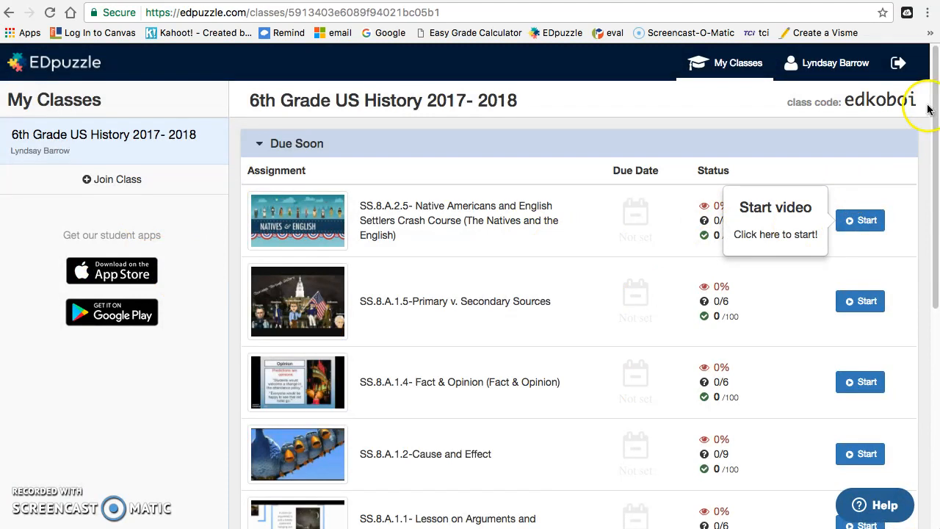
scroll("down", 3)
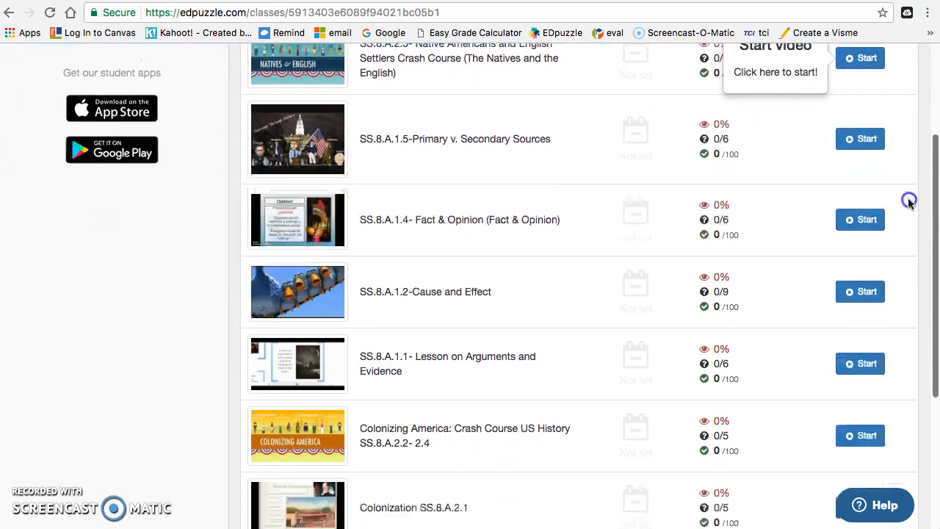
scroll("down", 3)
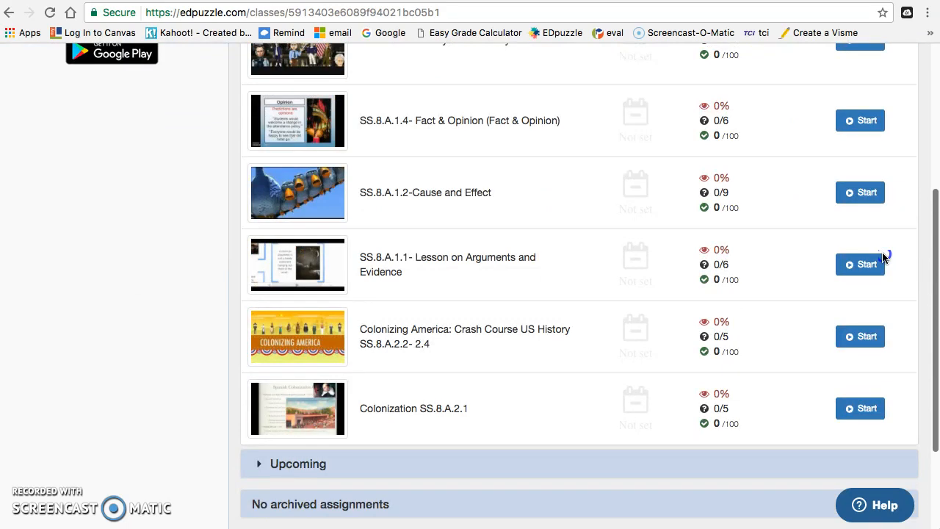
scroll("up", 3)
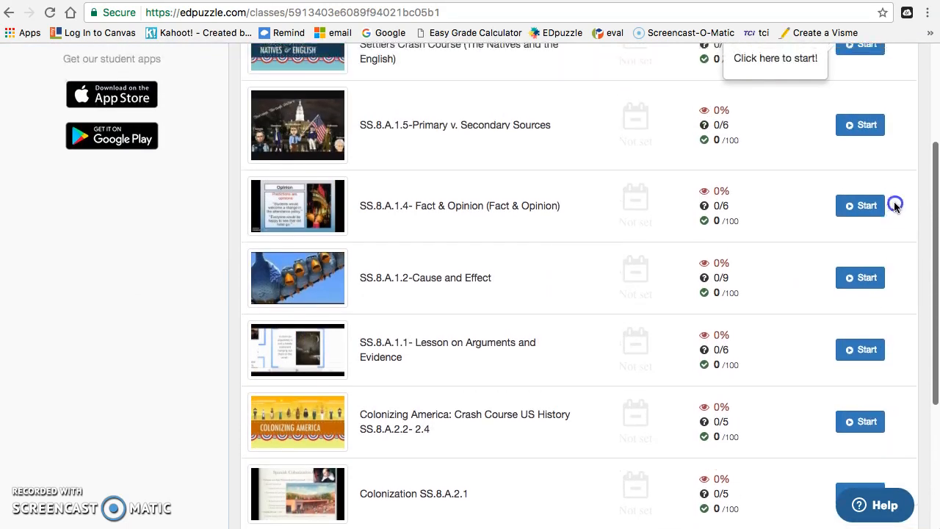
scroll("up", 3)
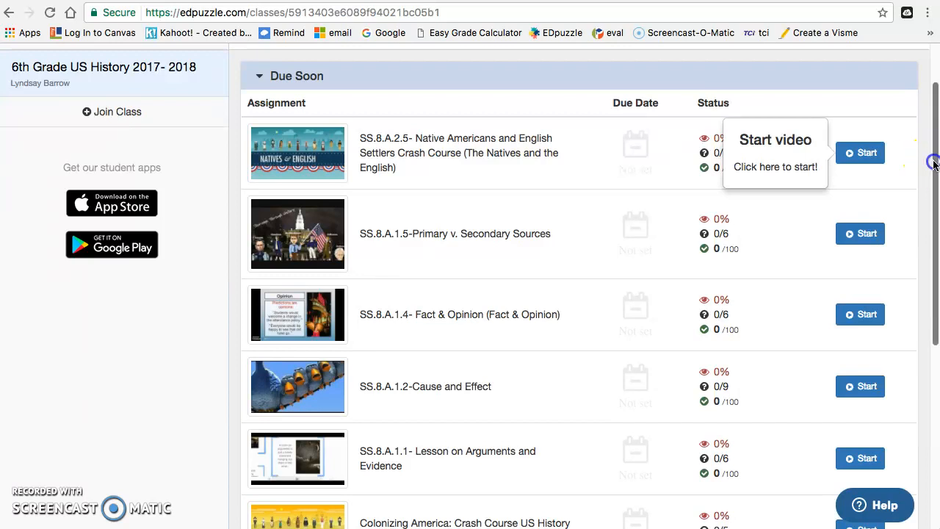
scroll("down", 3)
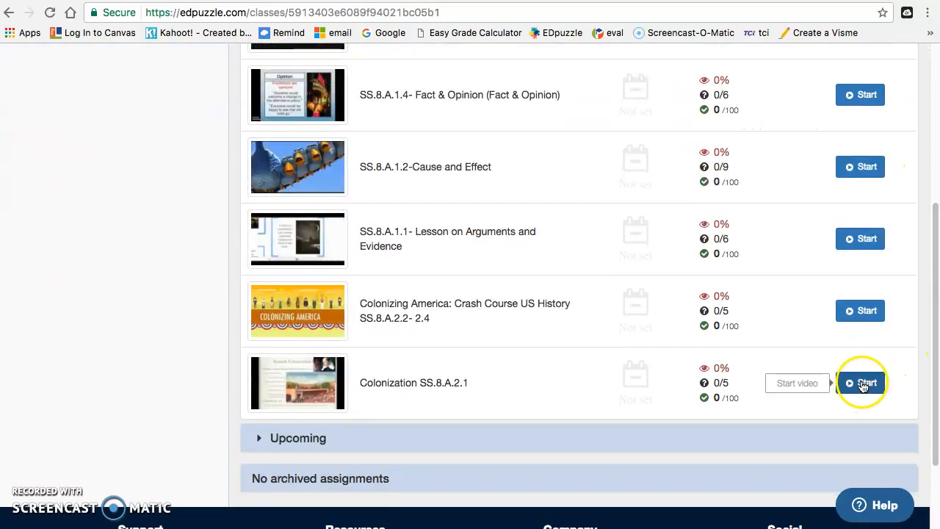
Step: Start the Colonization SS.8.A.2.1 assignment video and dismiss the ad banner over it
left_click(860, 382)
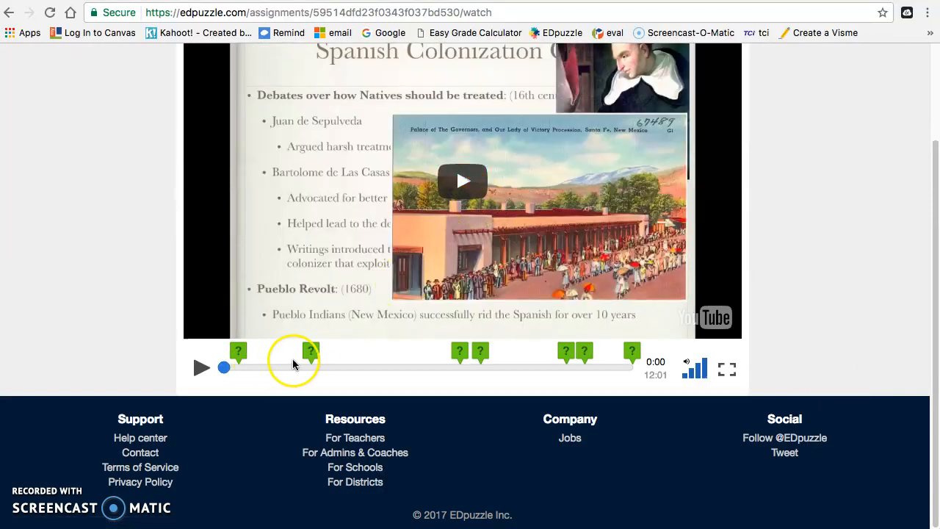
mouse_move(462, 182)
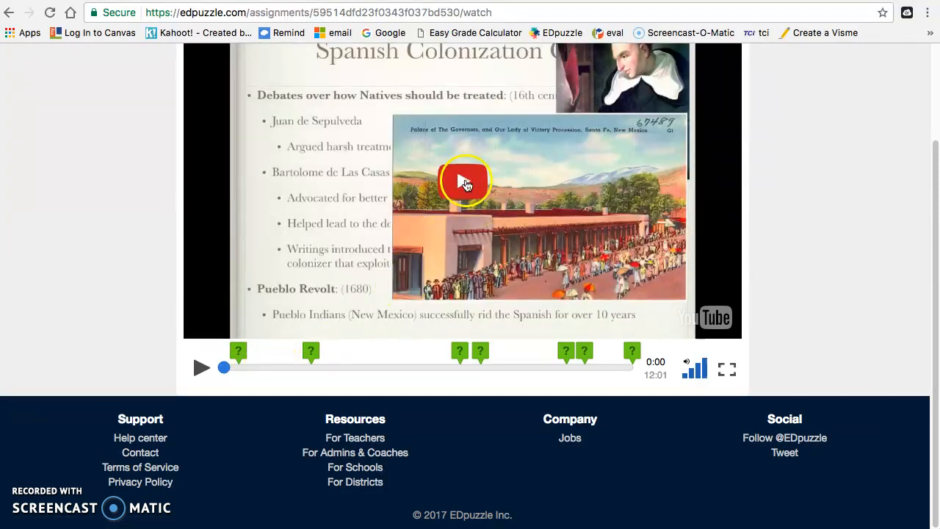
left_click(464, 182)
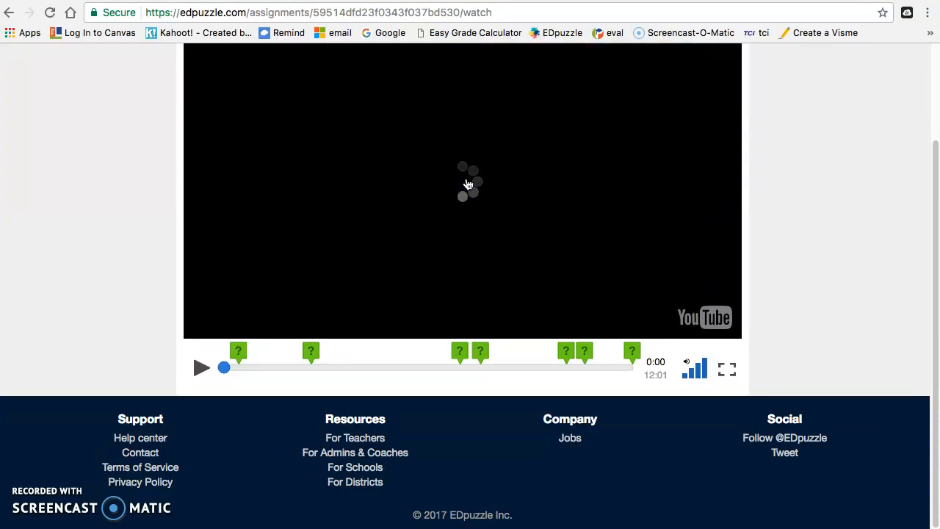
left_click(202, 367)
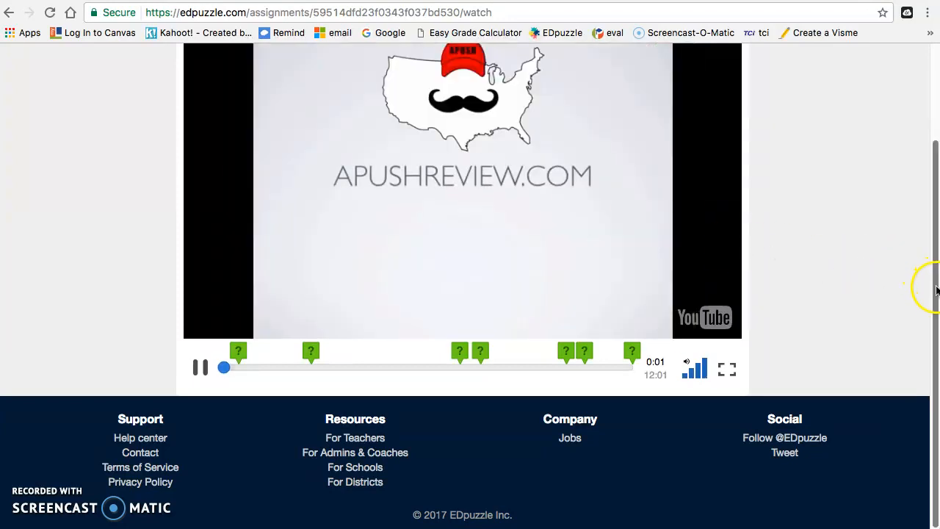
scroll("up", 3)
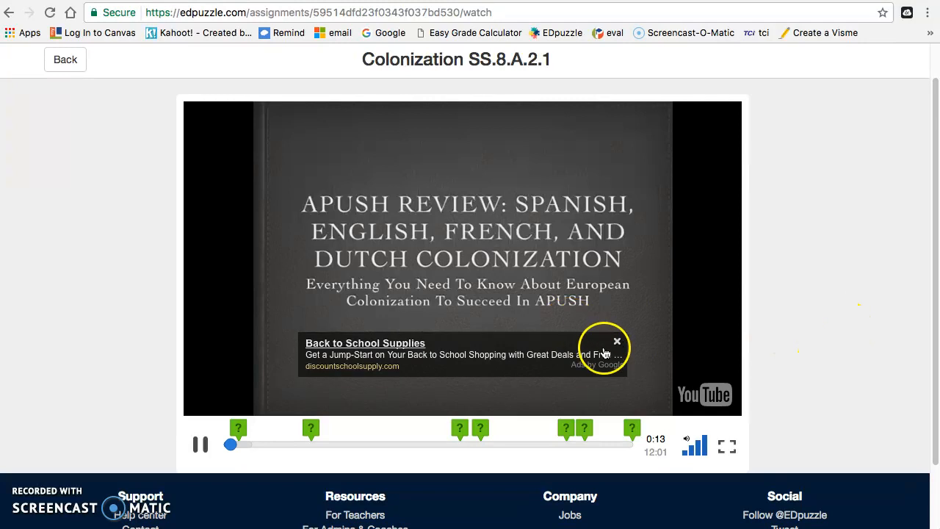
left_click(617, 340)
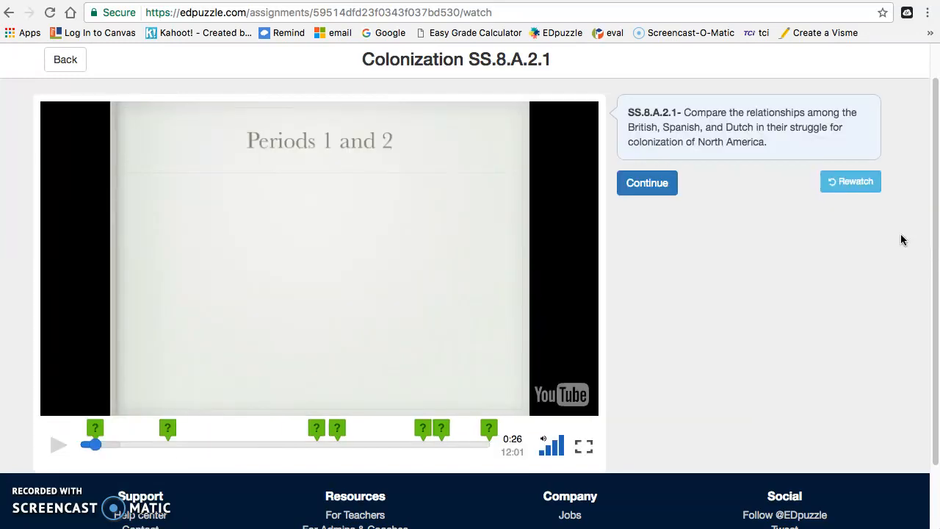
mouse_move(878, 223)
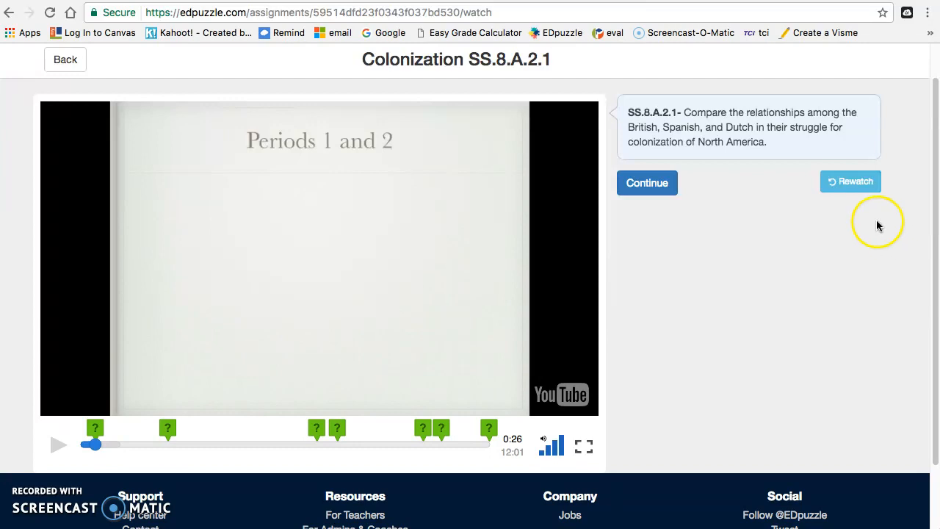
mouse_move(620, 115)
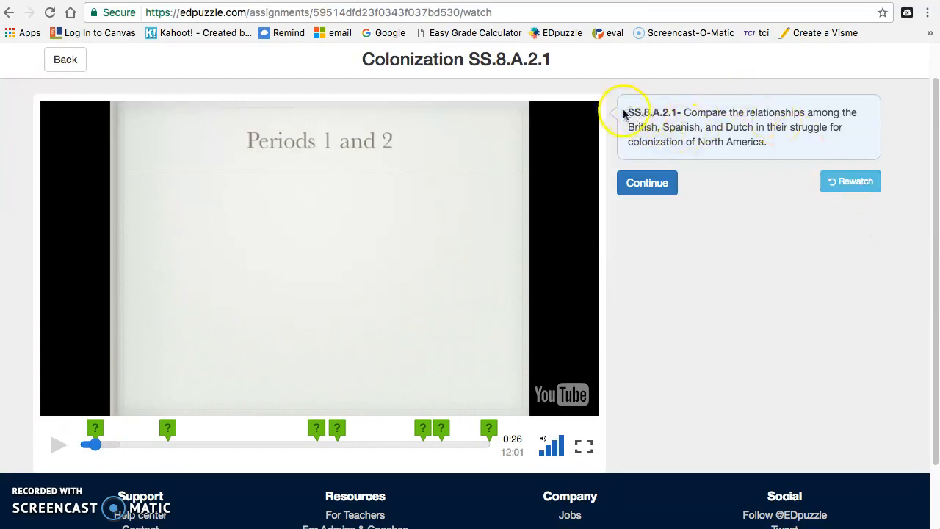
mouse_move(643, 122)
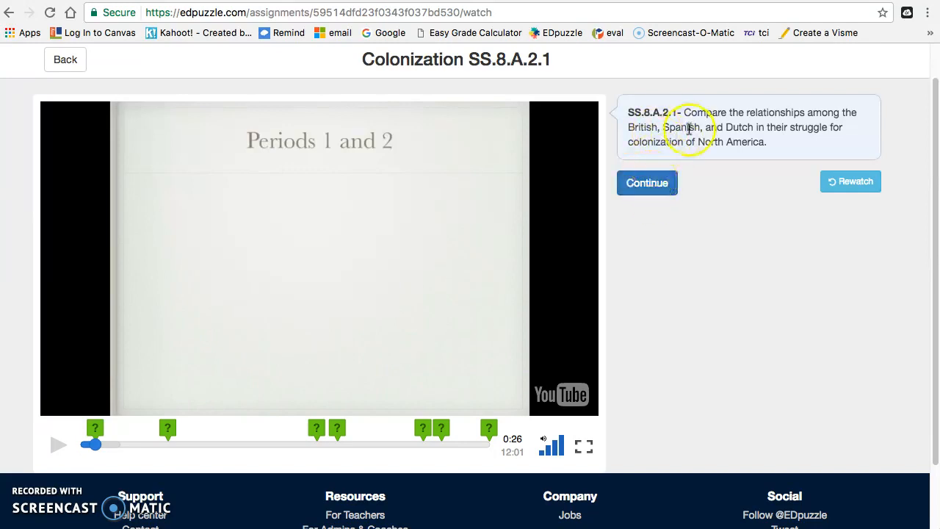
Step: Continue past the SS.8.A.2.1 standard note and resume the Colonization video
left_click(646, 182)
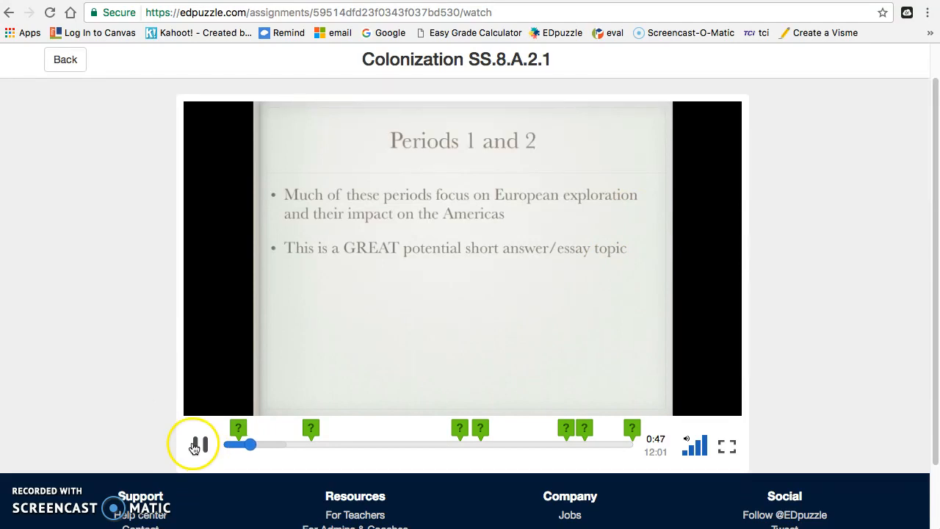
left_click(199, 443)
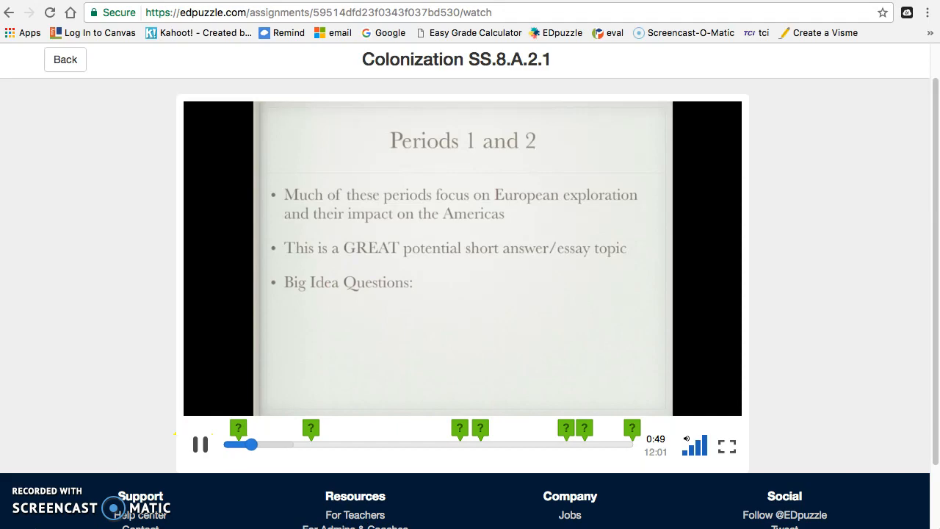